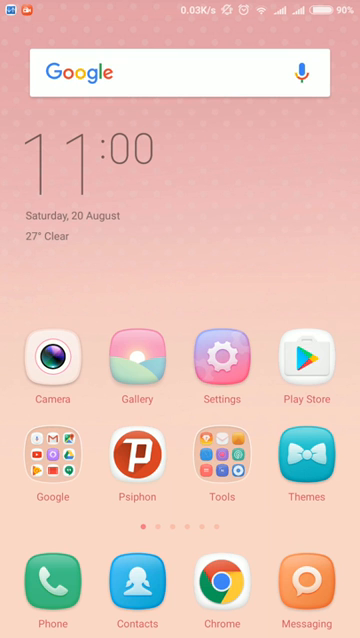
Launch Settings from the home screen and scroll down toward the Apps section
click(221, 363)
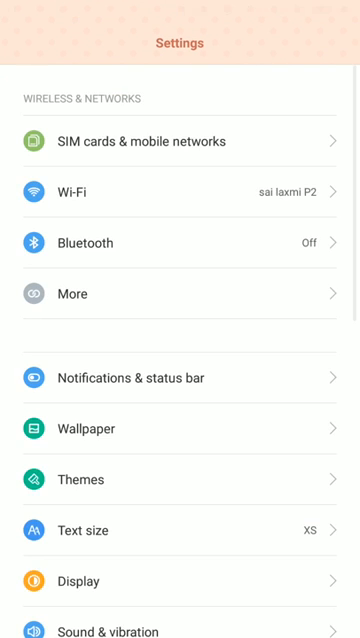
scroll(down, 3)
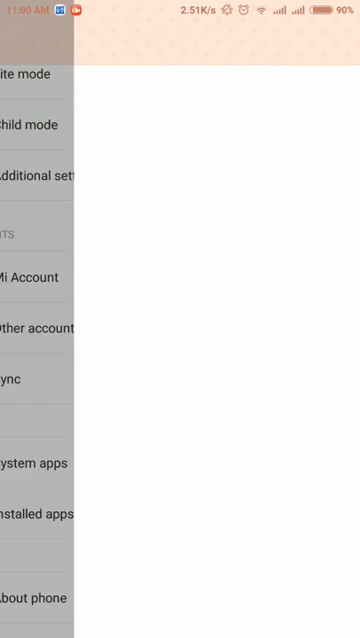
Open Installed apps and scroll the All list to the bottom where Documents appears
click(30, 513)
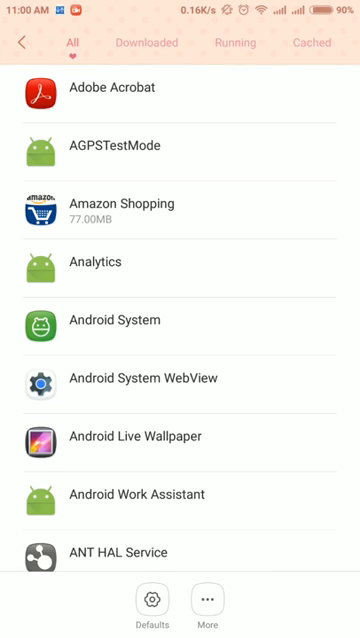
scroll(down, 3)
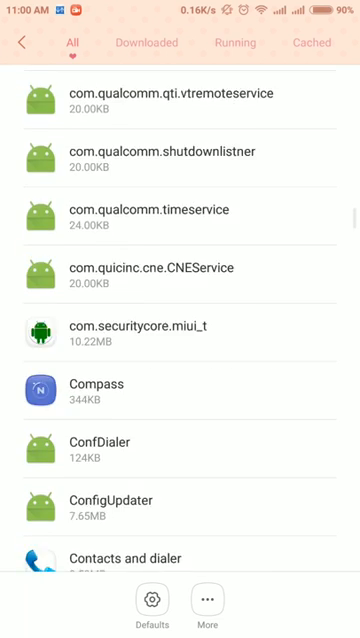
scroll(down, 3)
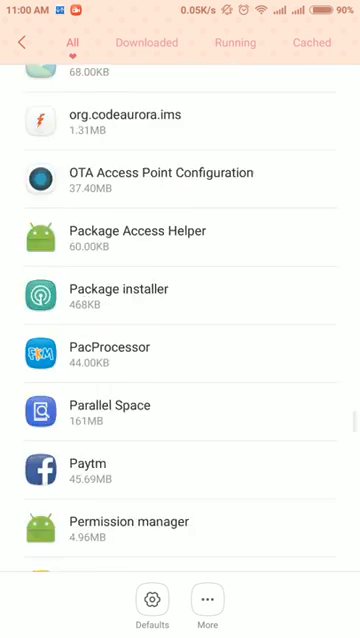
scroll(down, 3)
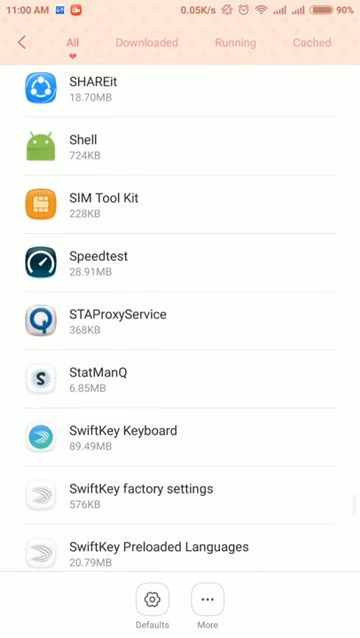
scroll(down, 3)
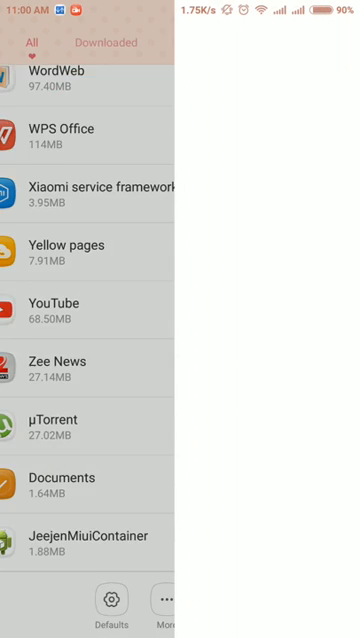
Enable the disabled Documents app from its App info page
click(64, 487)
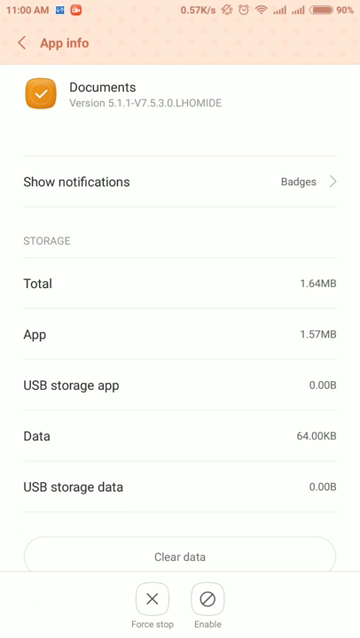
scroll(down, 3)
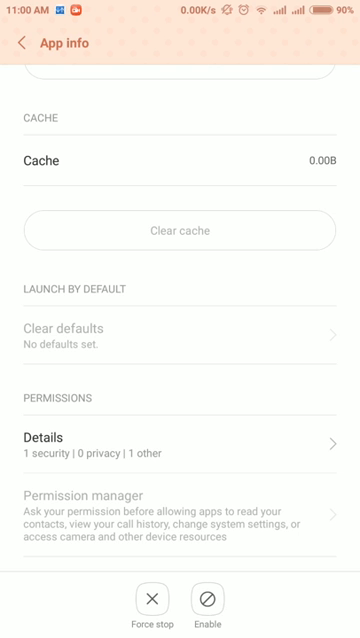
click(207, 604)
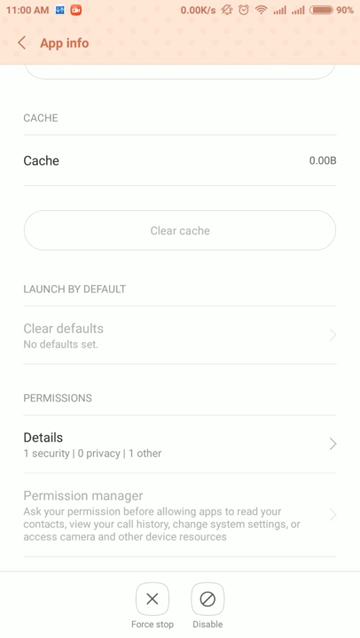